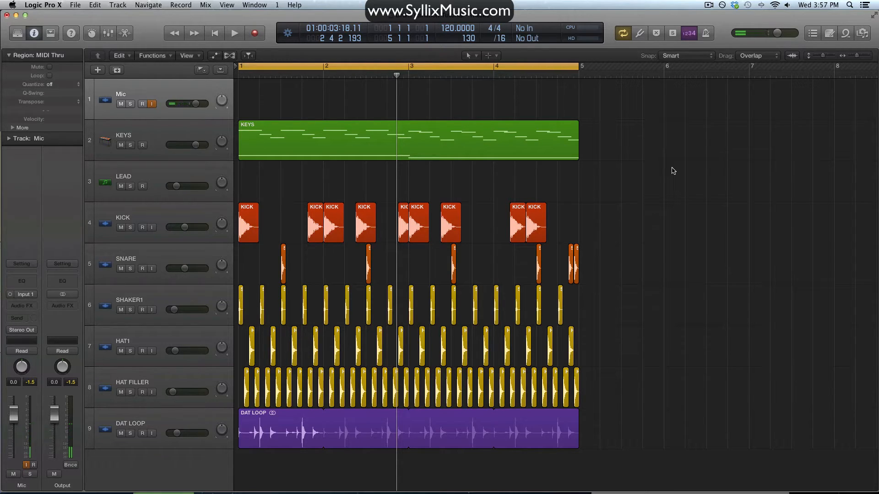
Audition the four-bar beat, then Option-drag all regions to duplicate it starting at bar 5.
click(234, 33)
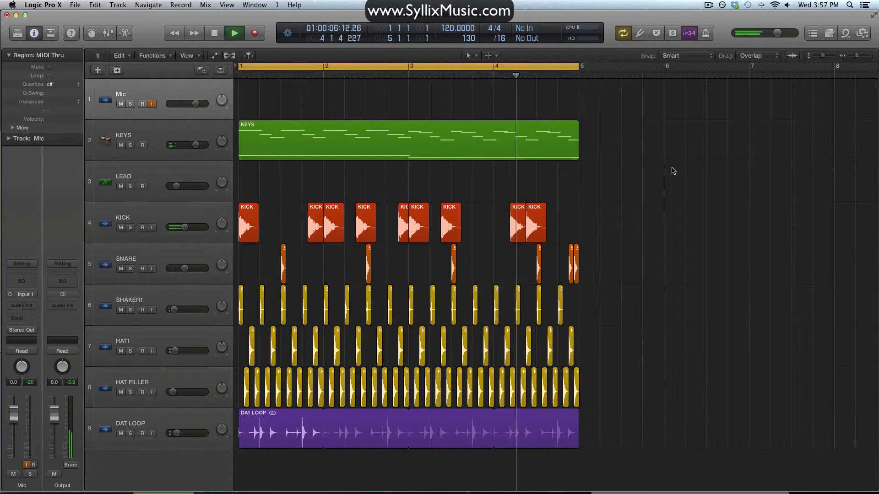
click(215, 33)
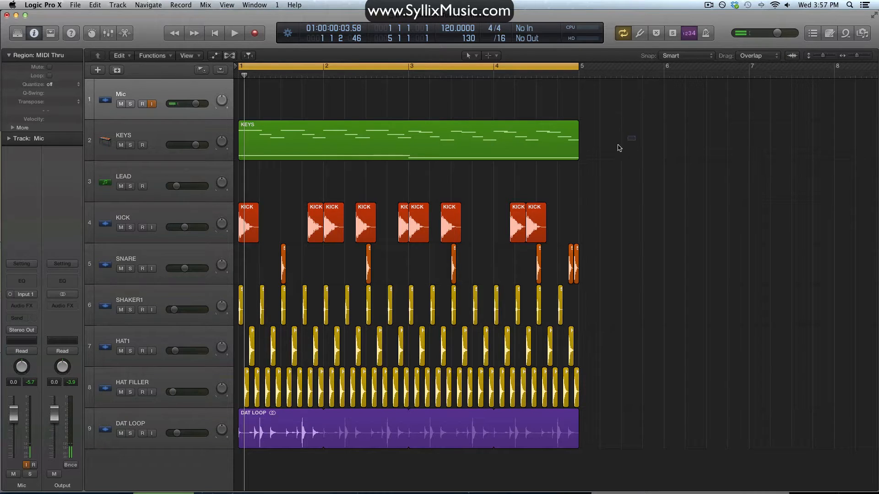
drag(628, 140, 238, 449)
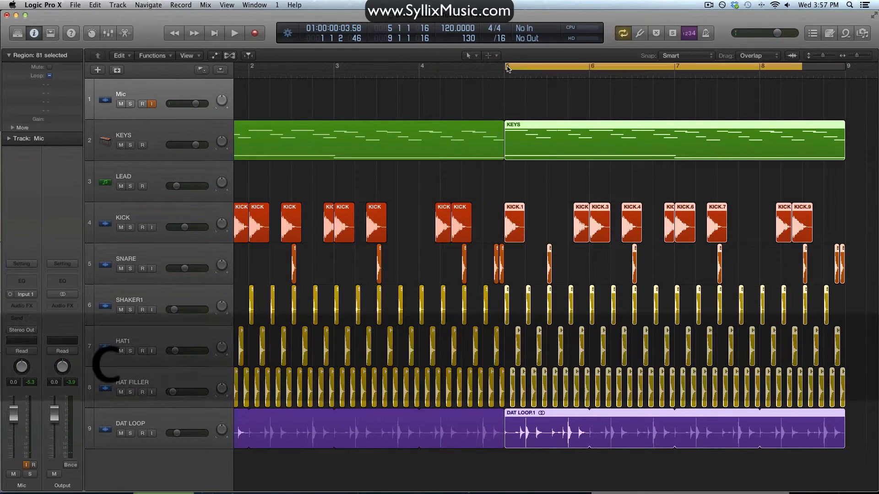
scroll(right, 3)
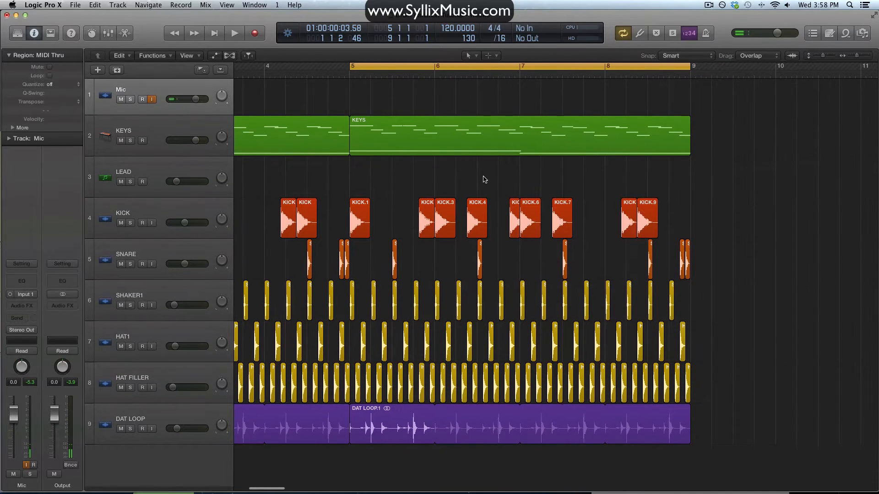
Vary the kick and snare hits across bars 5–8 while auditioning the section.
click(234, 33)
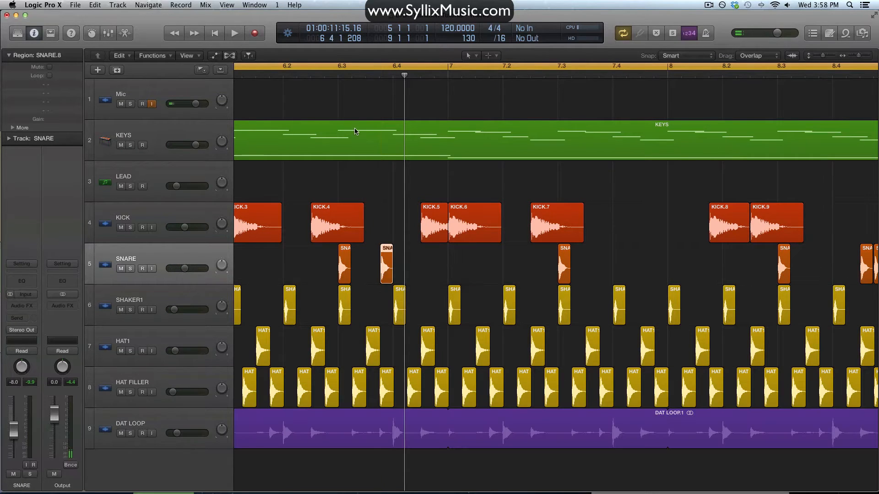
click(234, 33)
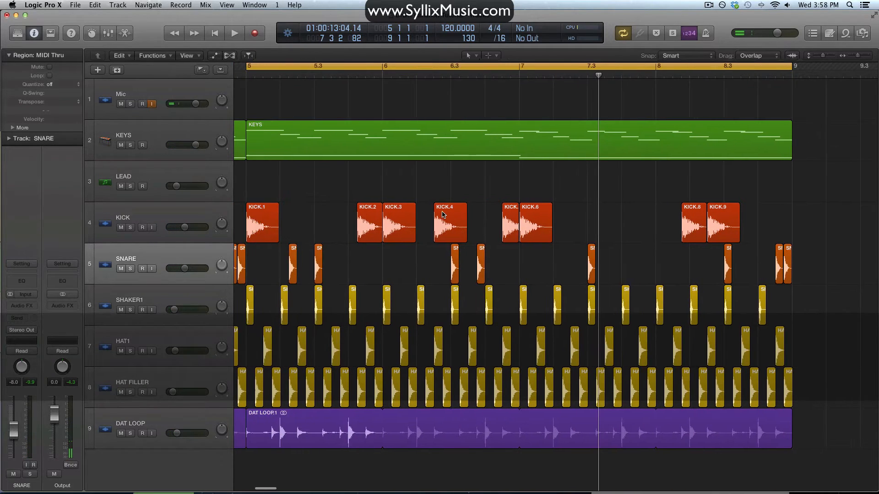
click(234, 33)
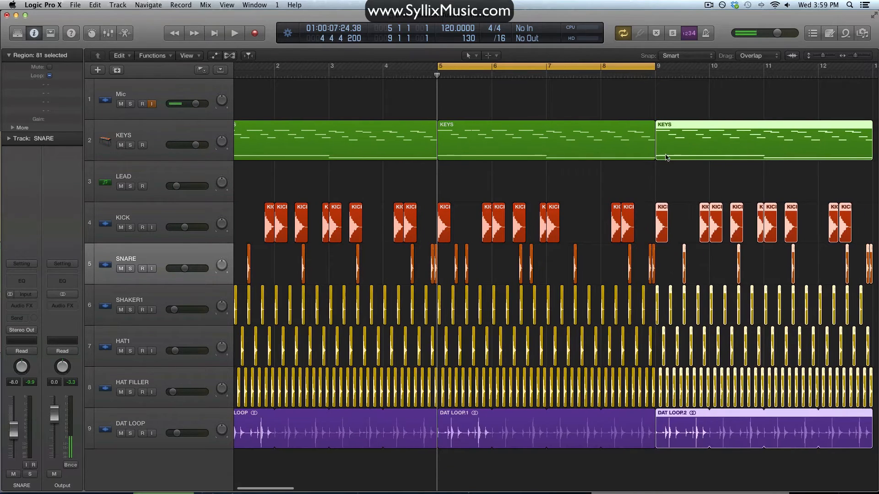
Rearrange and delete kick and snare regions in bars 9–12 for a varied third section.
drag(468, 174, 639, 348)
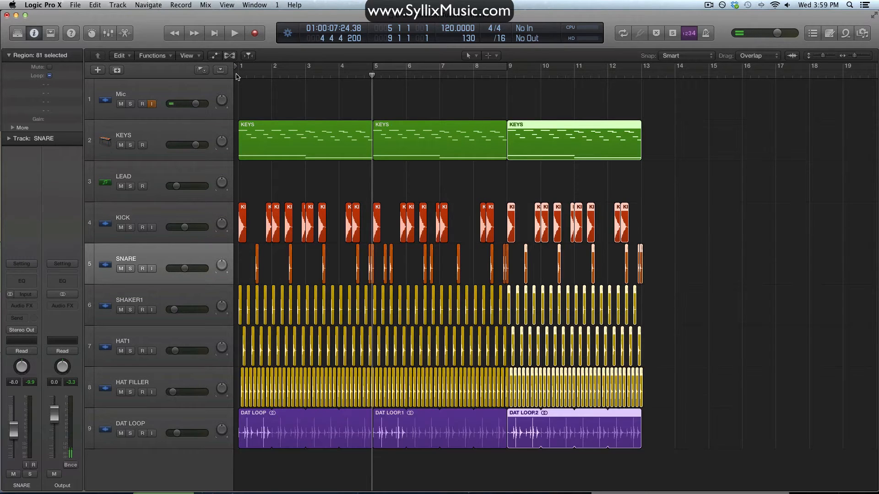
click(235, 33)
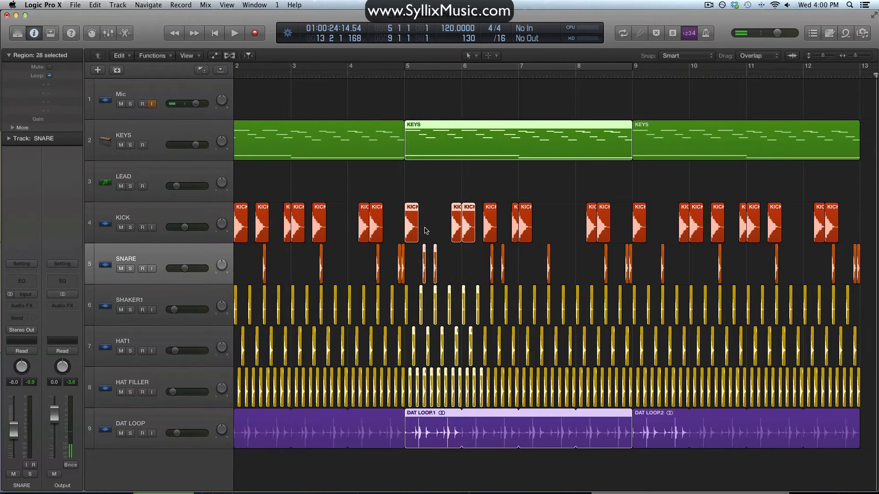
mouse_move(408, 113)
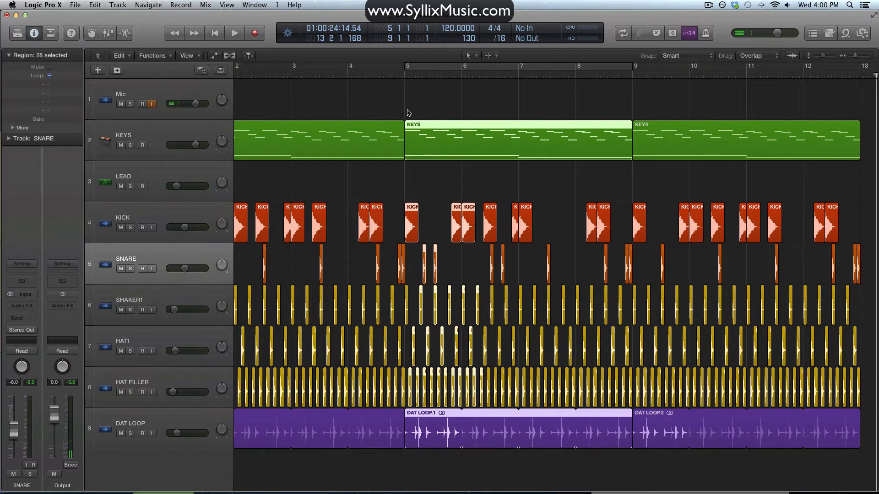
Duplicate the regions to bar 13 and loop playback over the cycle range bars 13–17.
drag(406, 111, 608, 445)
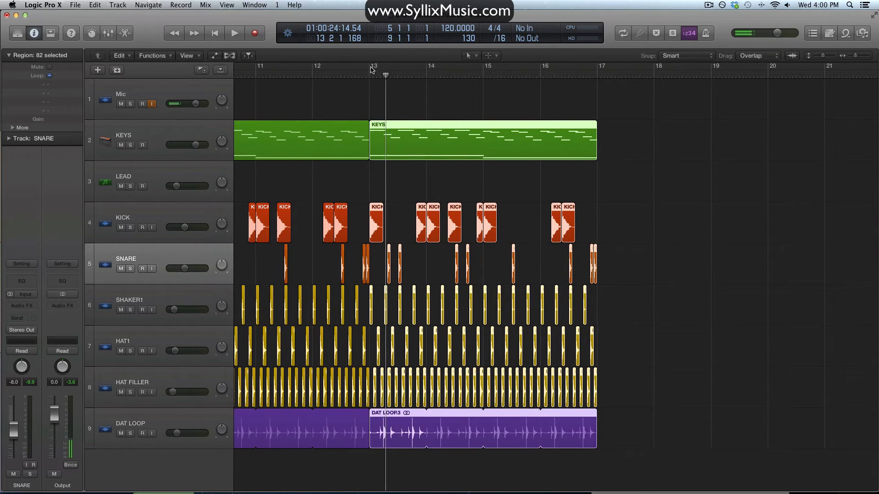
drag(369, 66, 597, 65)
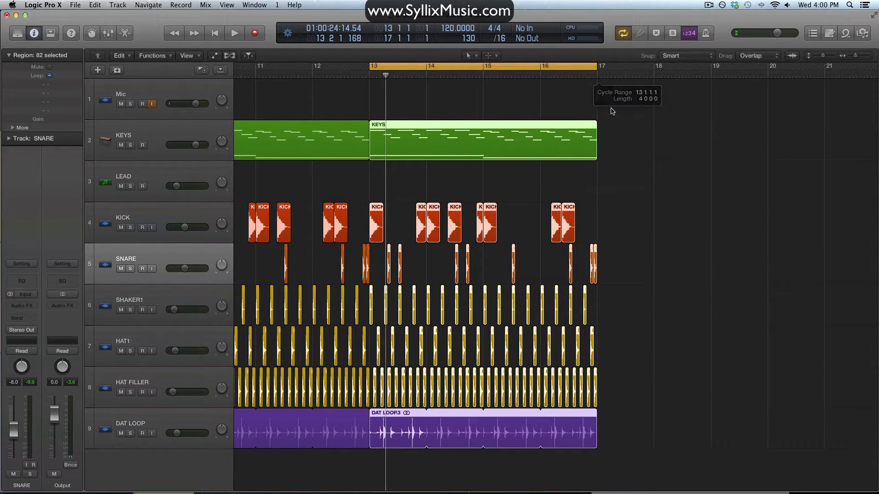
click(234, 33)
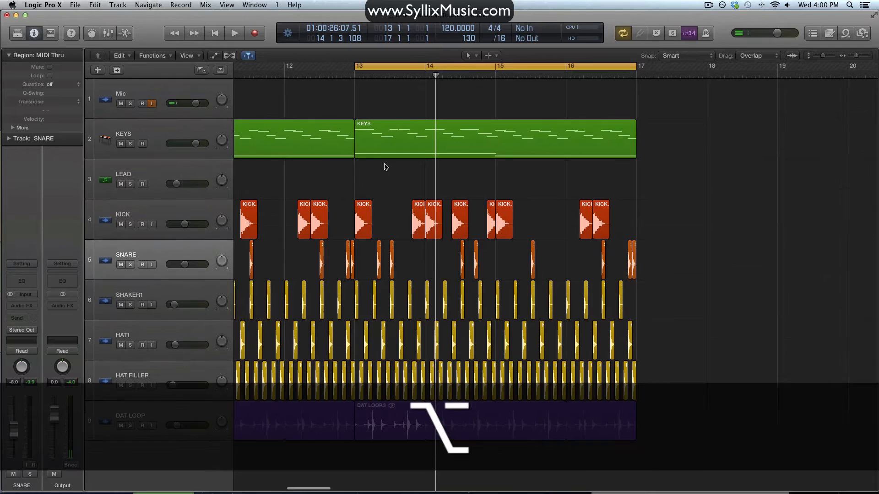
Shorten and split the kick at bar 13, adjust the snare regions, and audition the variation.
click(234, 33)
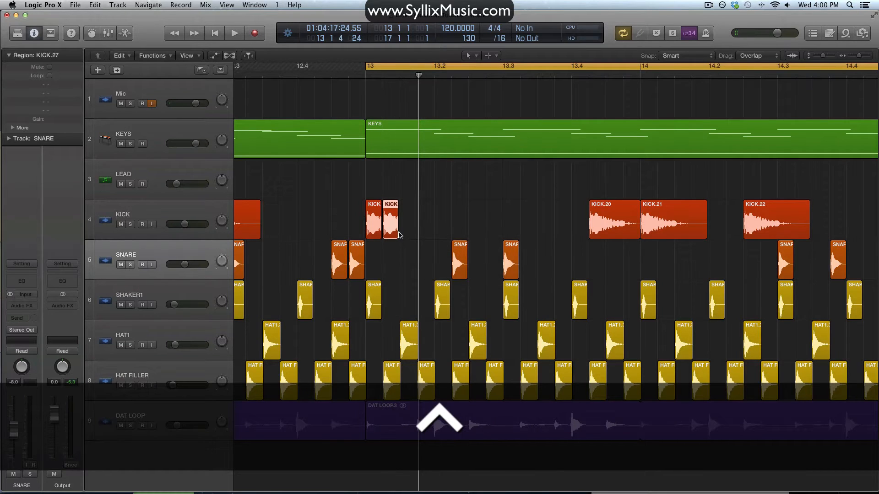
click(234, 33)
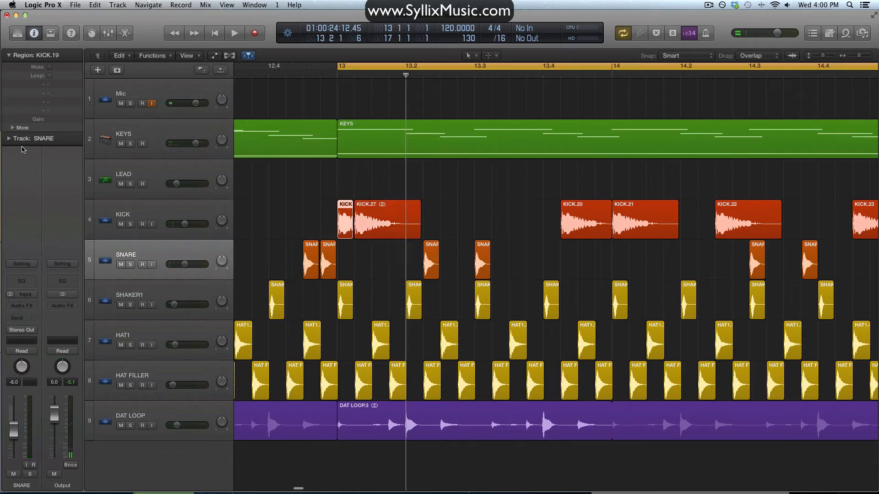
click(11, 127)
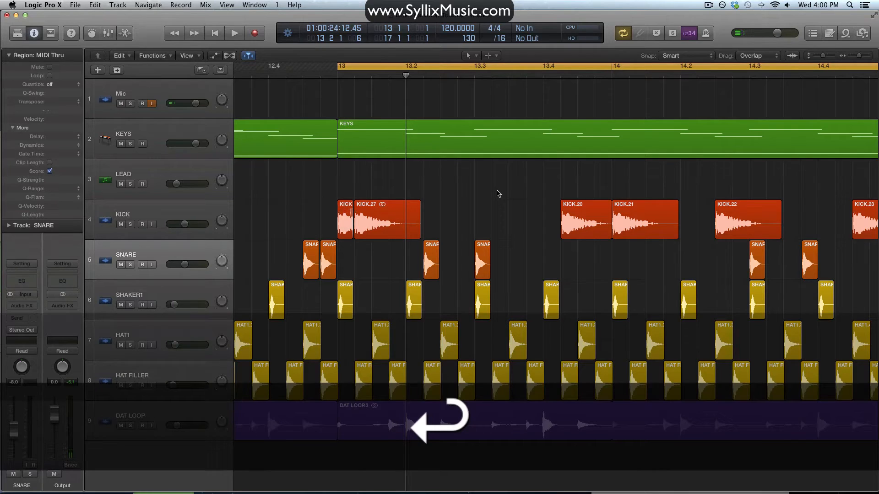
click(234, 33)
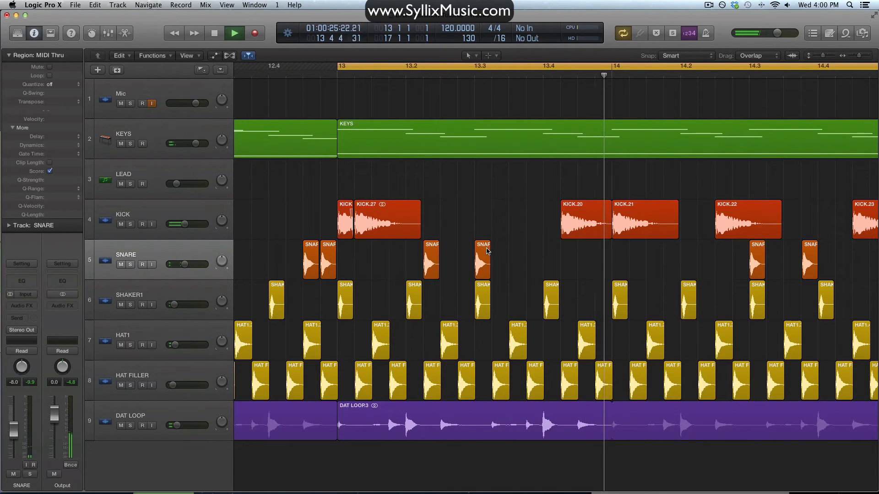
scroll(right, 3)
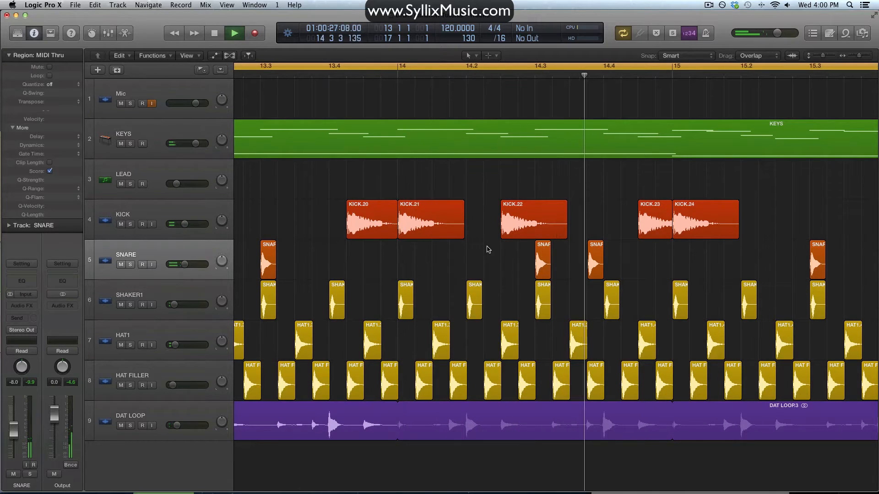
click(653, 219)
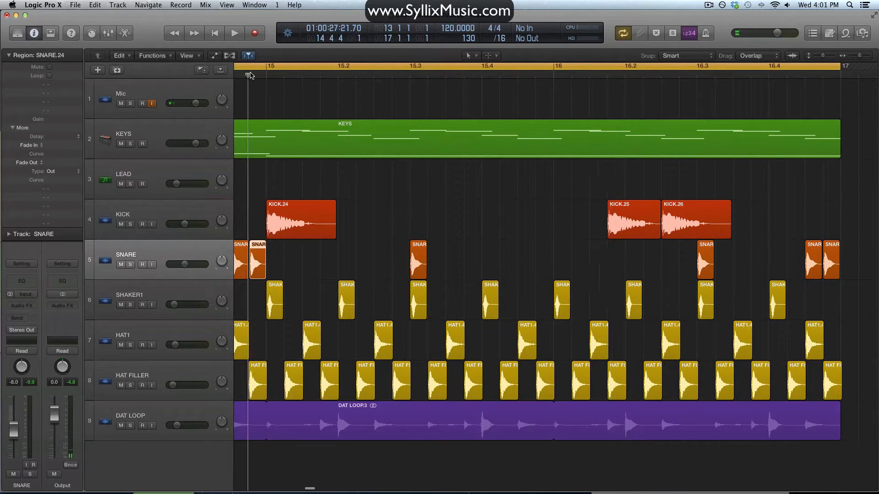
Shorten KICK.25 into a four-hit roll at bar 16 with Fade Out set to 10.
click(234, 33)
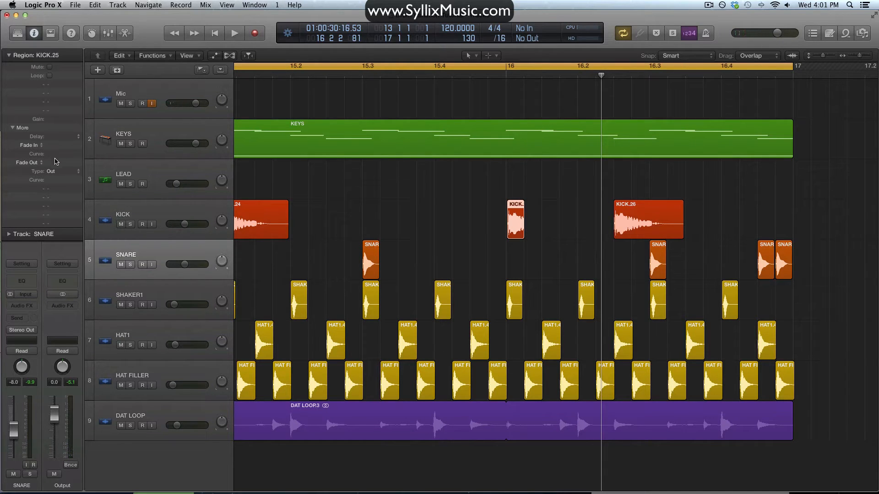
click(61, 163)
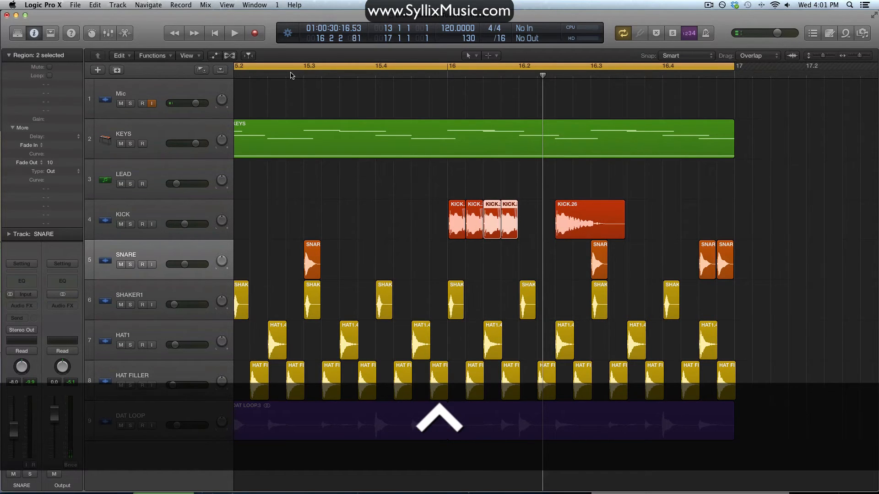
click(233, 33)
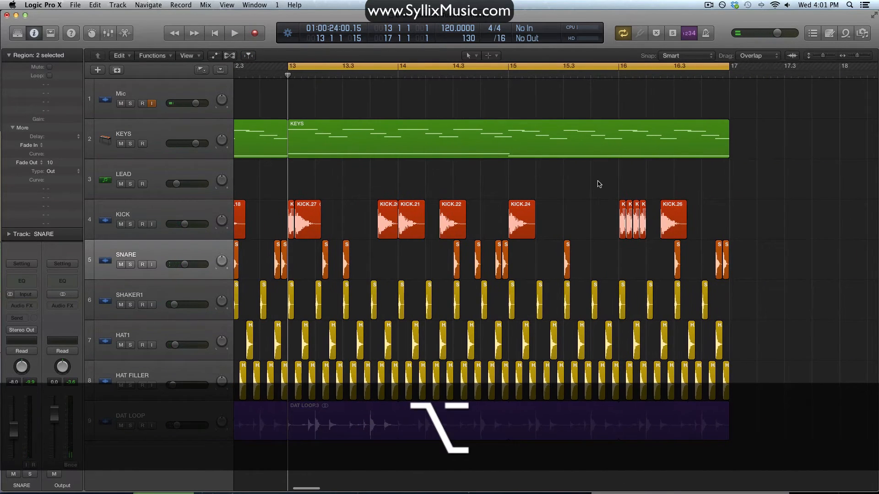
Audition the kick roll, then copy the bar-16 snare hit into a quick snare roll and listen.
click(234, 33)
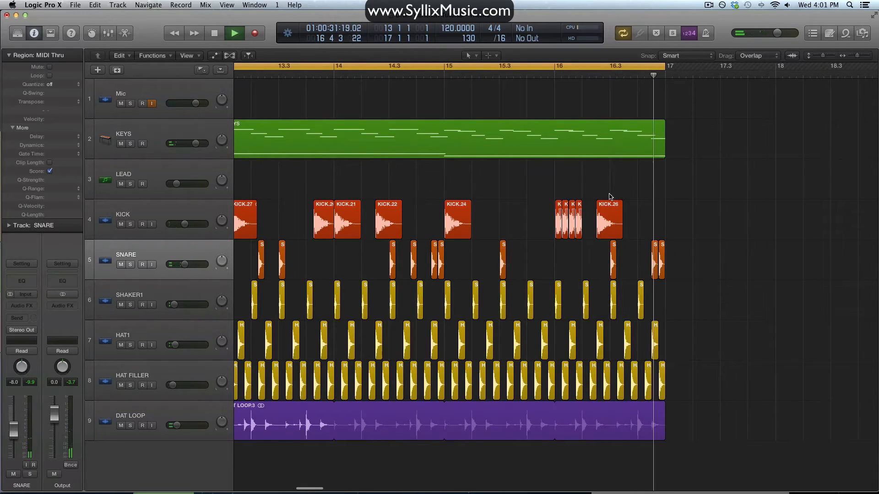
click(214, 33)
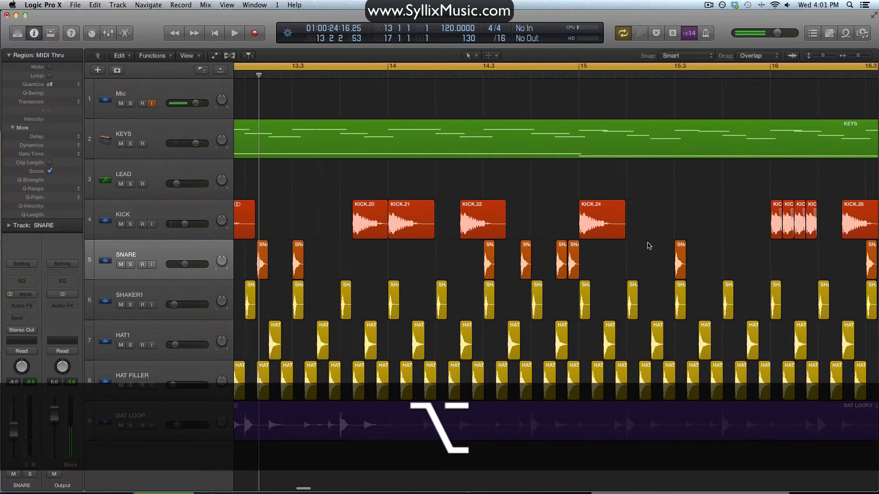
scroll(right, 3)
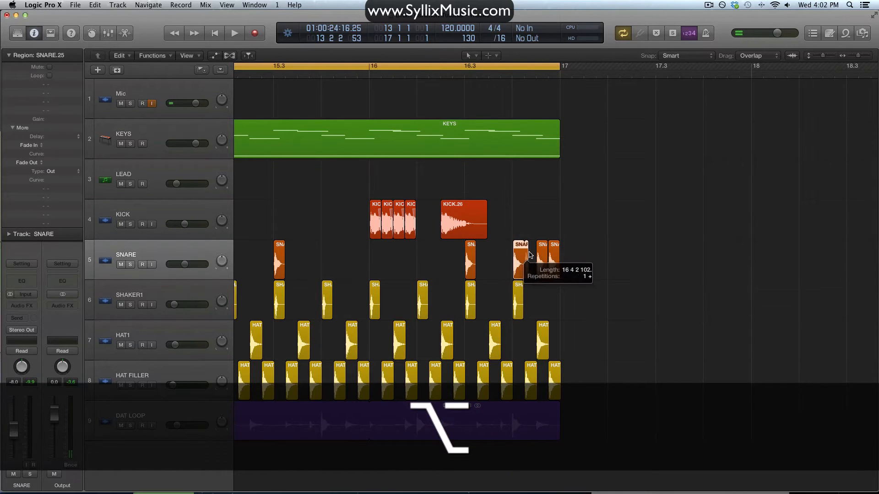
key(cmd+z)
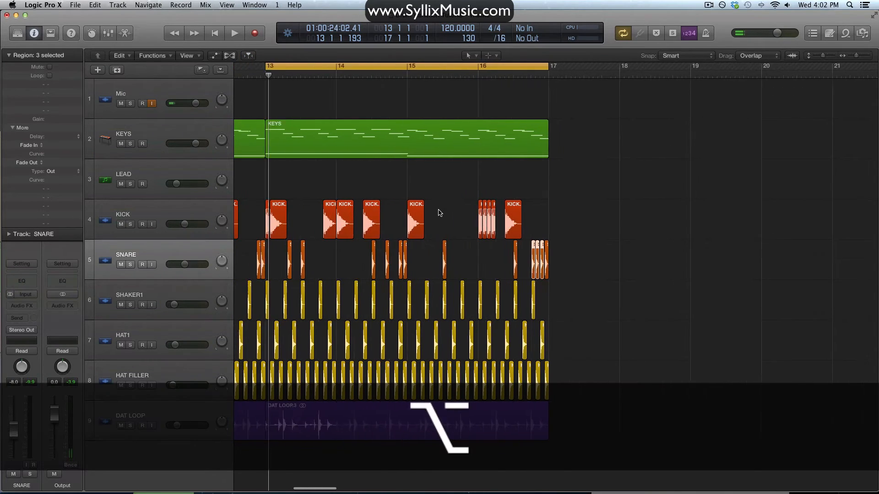
click(233, 33)
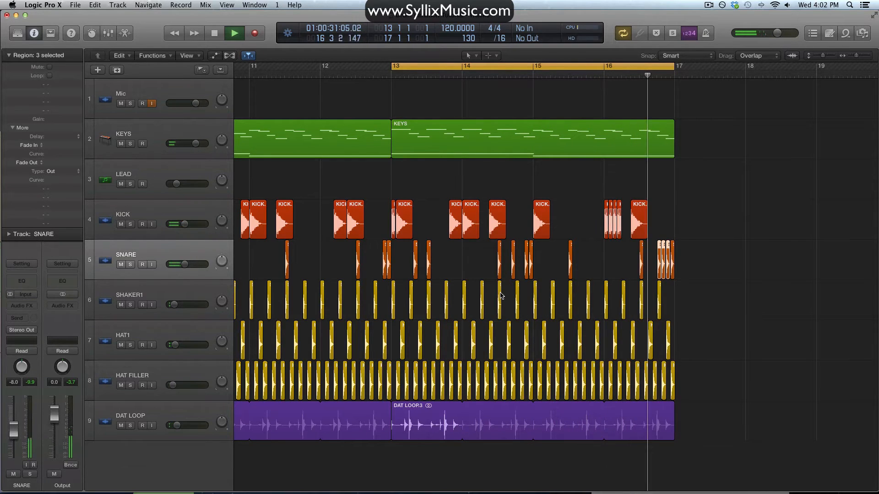
click(214, 33)
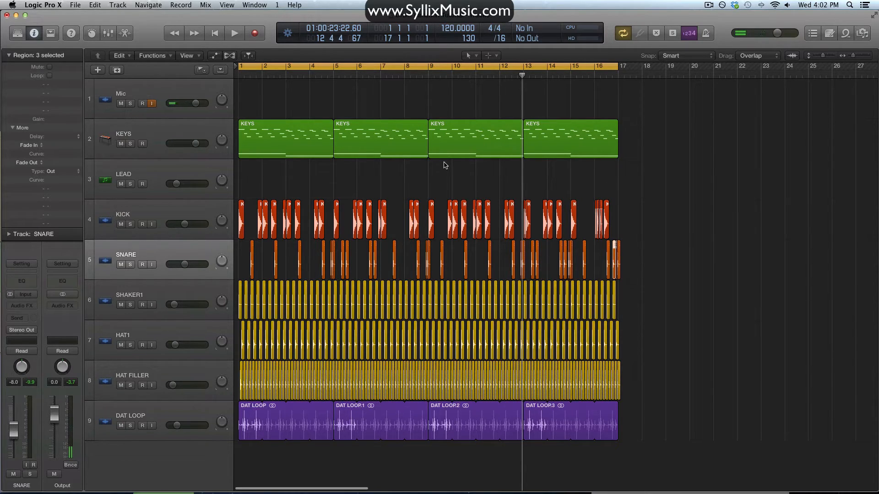
Delete the DAT LOOP regions in bars 1–8 so the loop enters at bar 9.
click(234, 33)
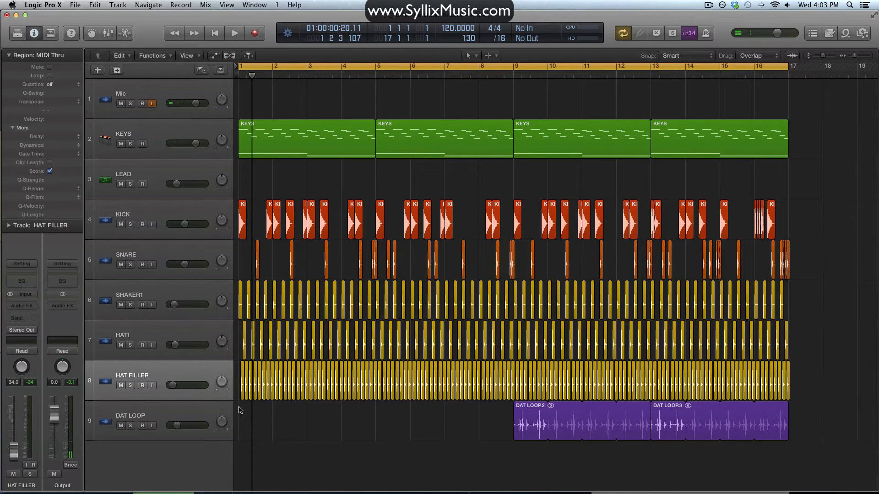
Delete the HAT FILLER region in bars 1–8, then select every region in the arrangement.
click(235, 33)
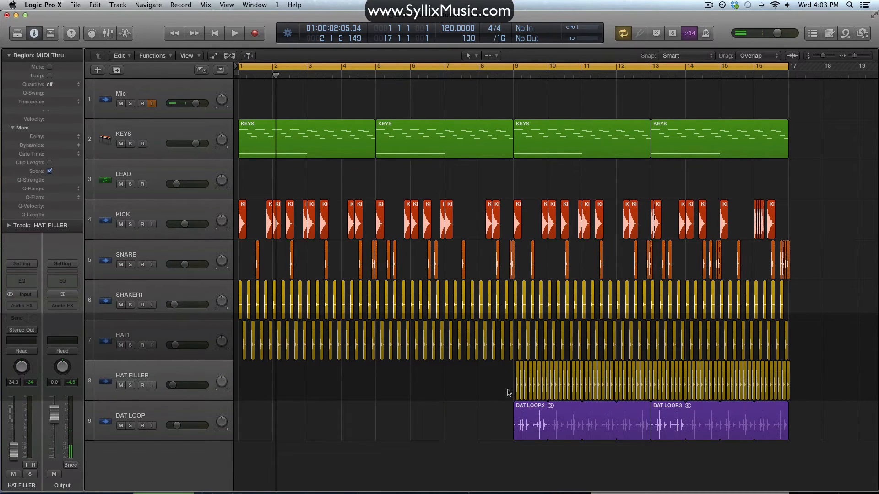
key(cmd+z)
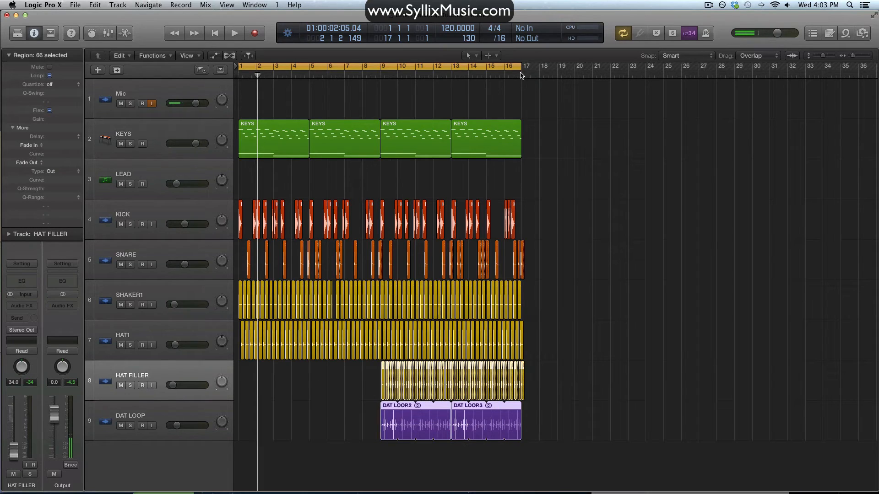
Return to bar 1 and play the full 16-bar arrangement from the top.
click(234, 33)
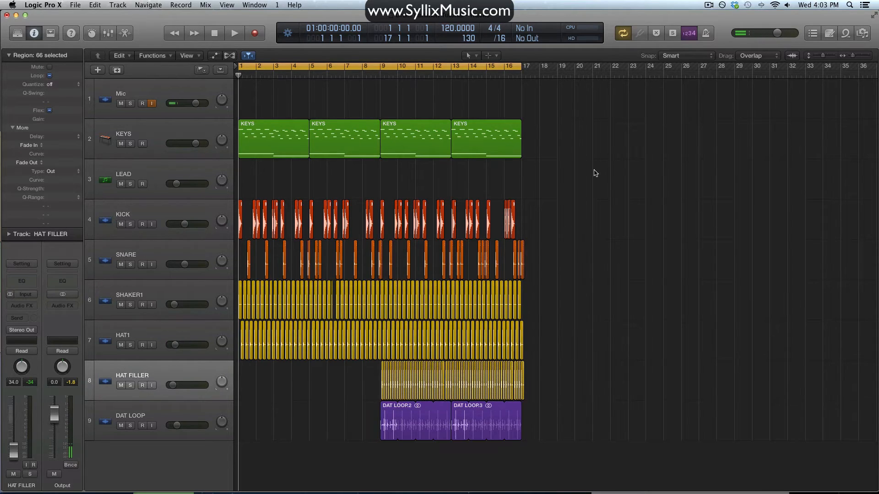
click(233, 33)
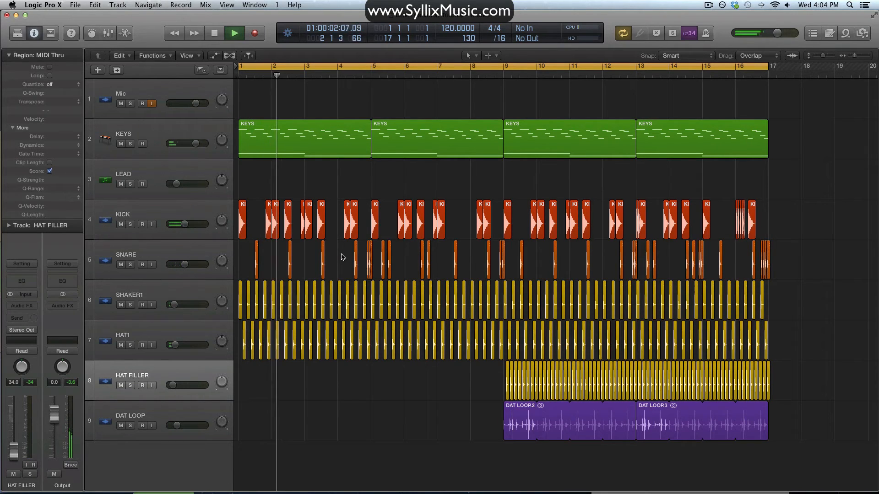
Stop playback of the sixteen-bar arrangement early in bar 2.
click(234, 33)
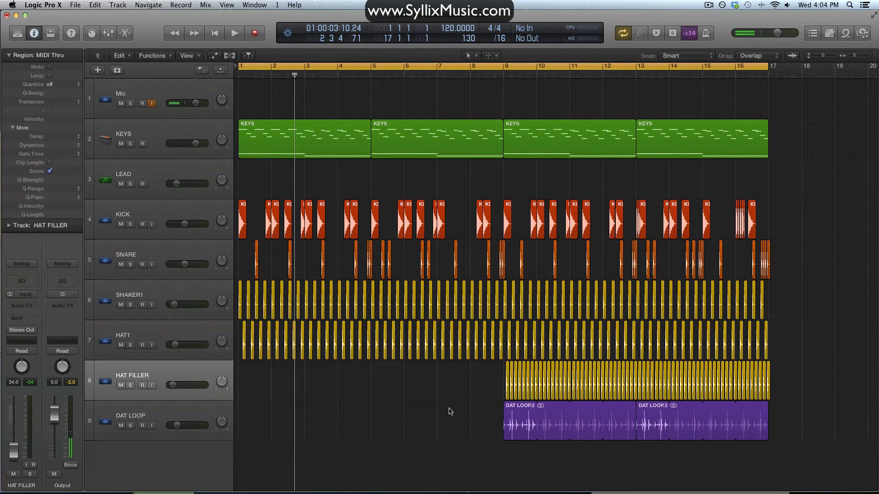
mouse_move(632, 403)
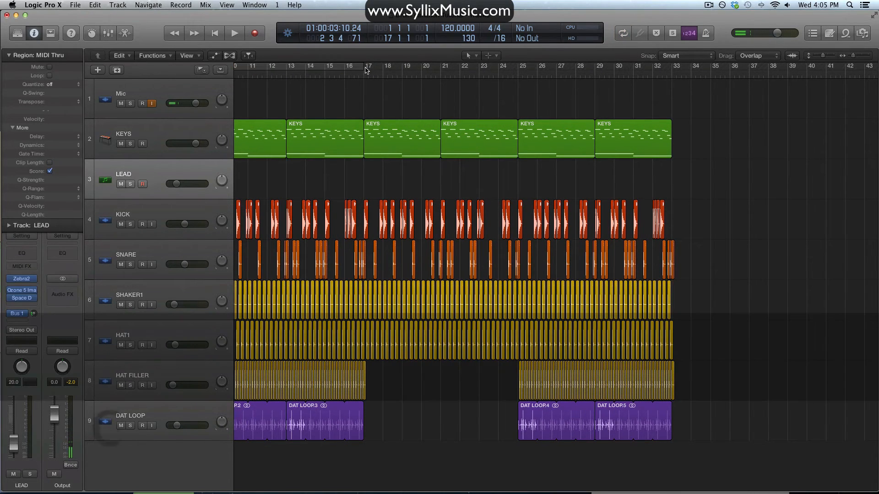
Set the cycle to bars 17–20 and record a four-bar lead melody on the LEAD track.
drag(367, 66, 443, 66)
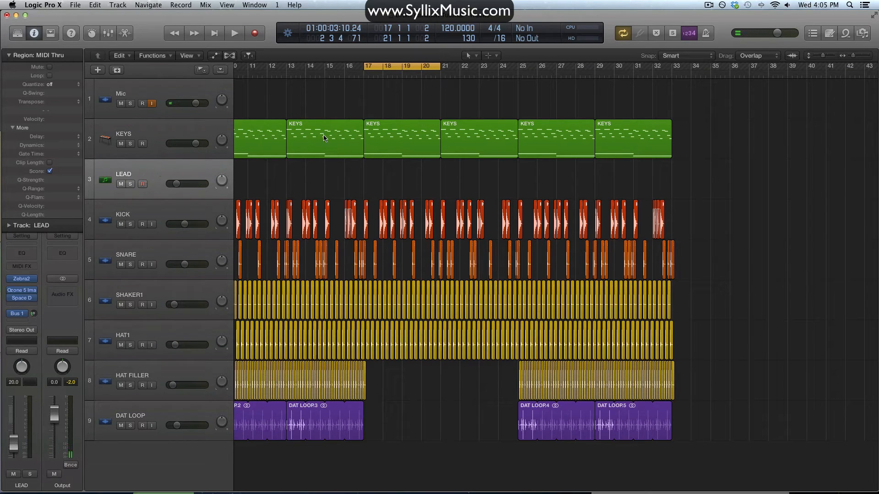
mouse_move(320, 138)
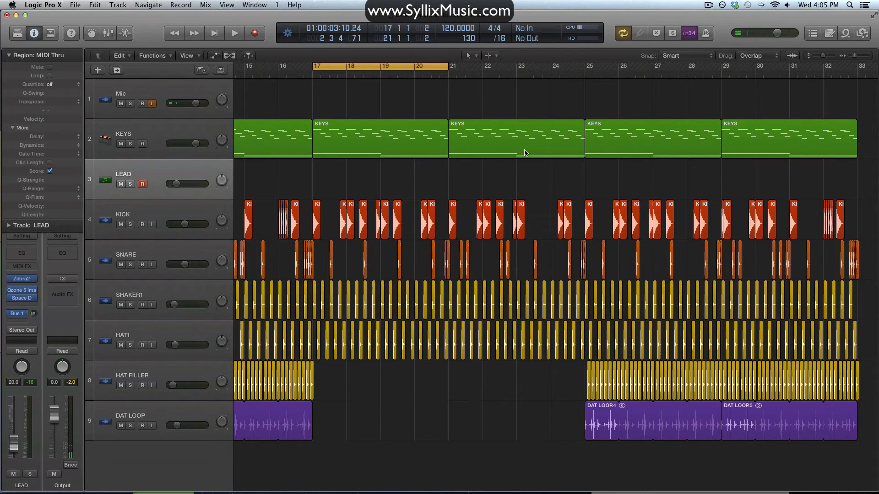
click(234, 33)
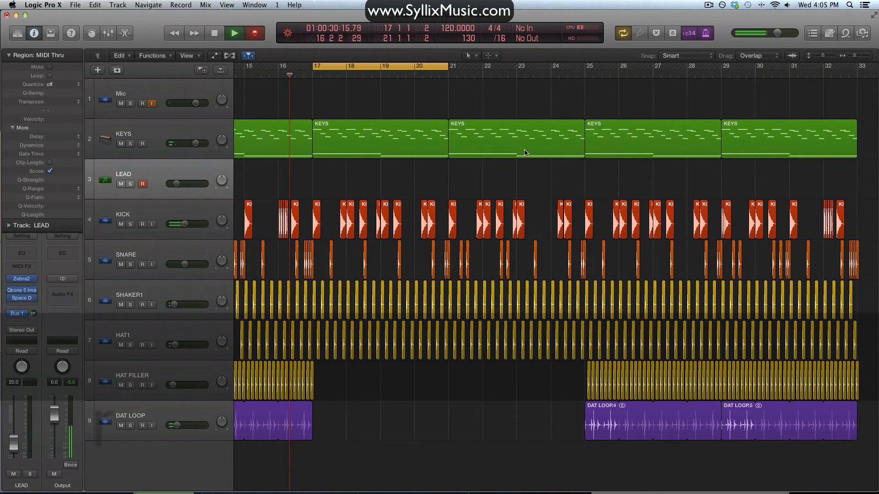
click(252, 33)
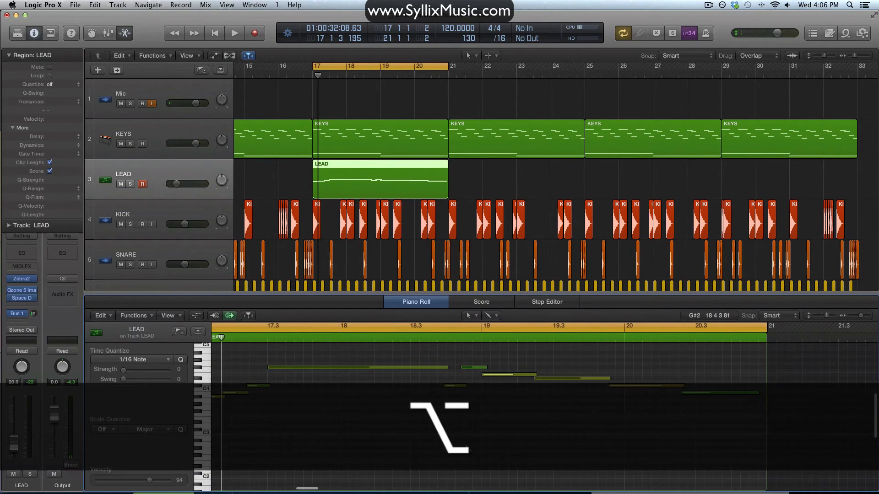
Select all lead notes, quantize to 1/16 Note at strength 100, and recolor the region blue.
key(cmd+a)
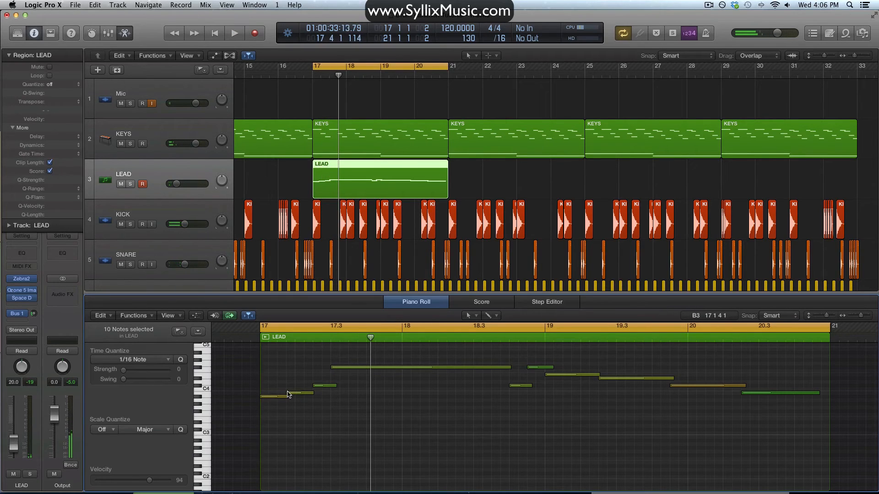
drag(280, 395, 306, 390)
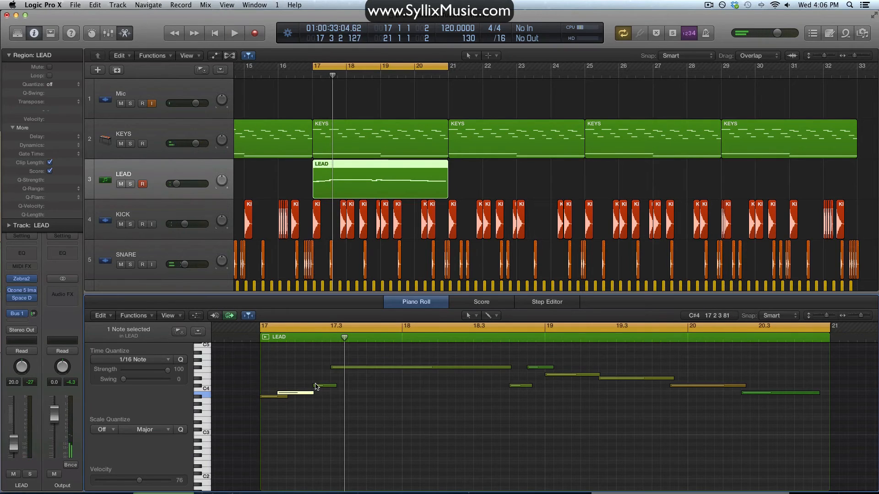
click(233, 33)
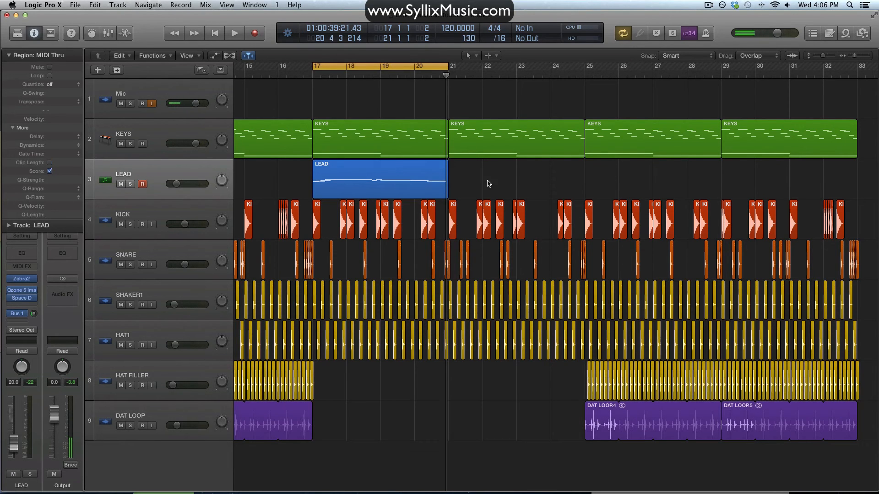
scroll(left, 3)
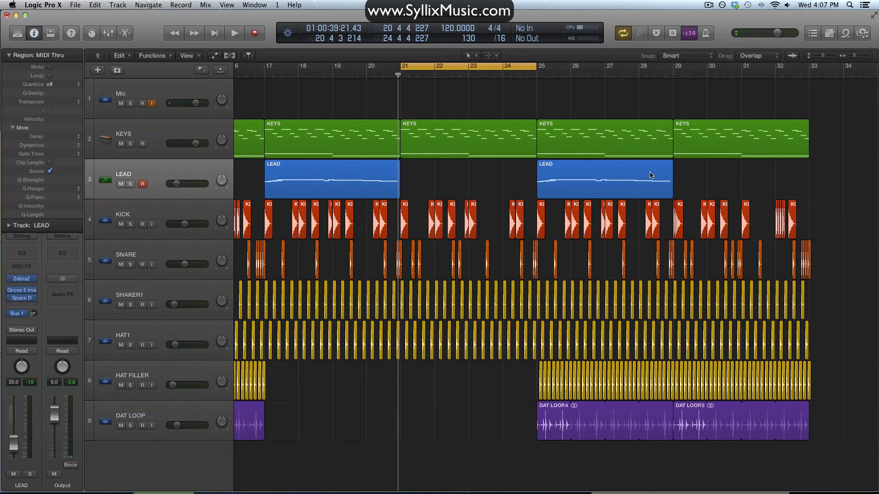
Record a new lead melody variation into bars 21–24 and stop recording.
click(234, 33)
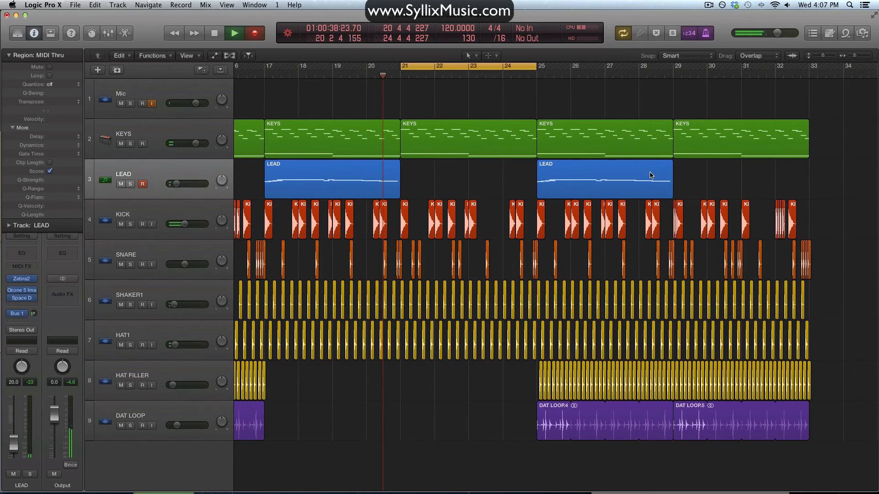
click(252, 33)
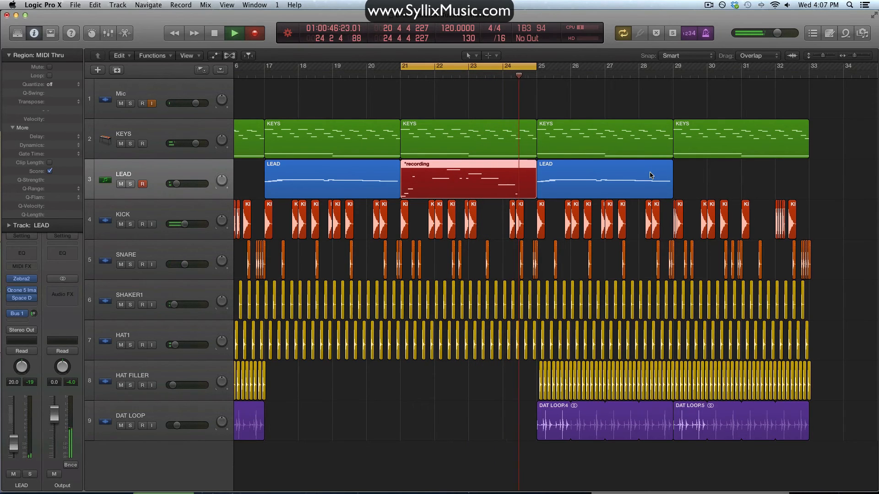
click(254, 33)
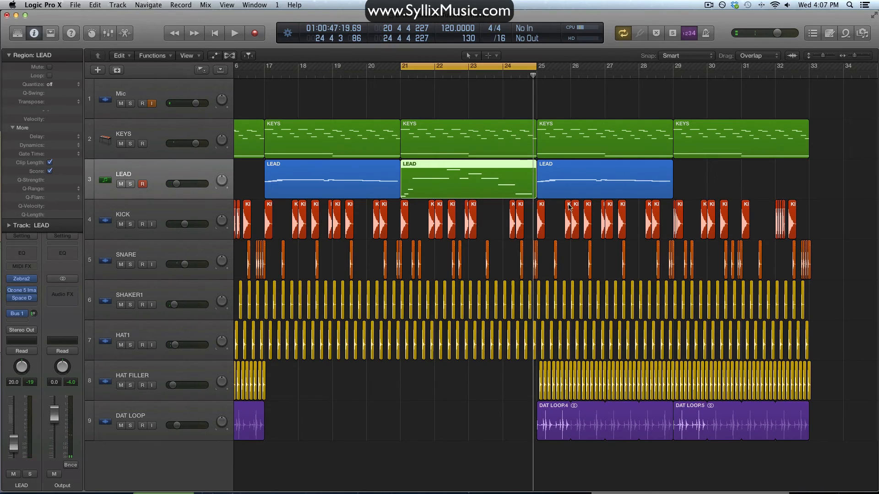
Quantize all notes of the new bars 21–24 region and preview it.
double_click(465, 179)
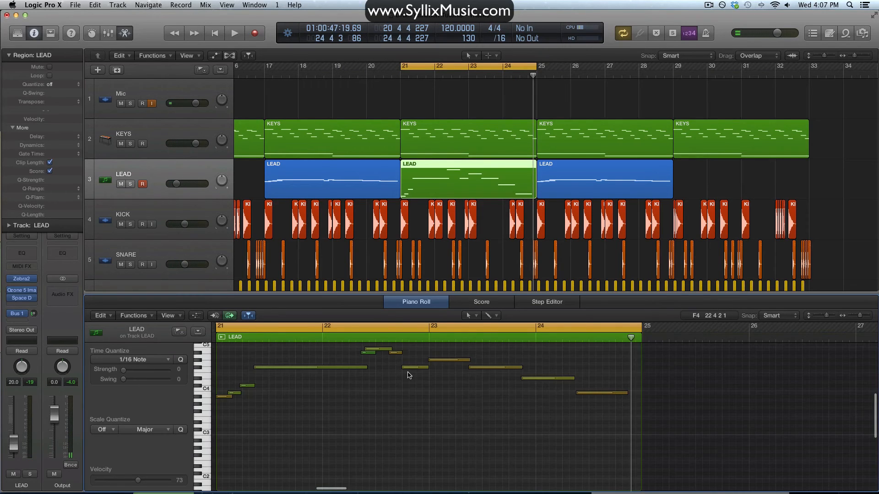
key(cmd+a)
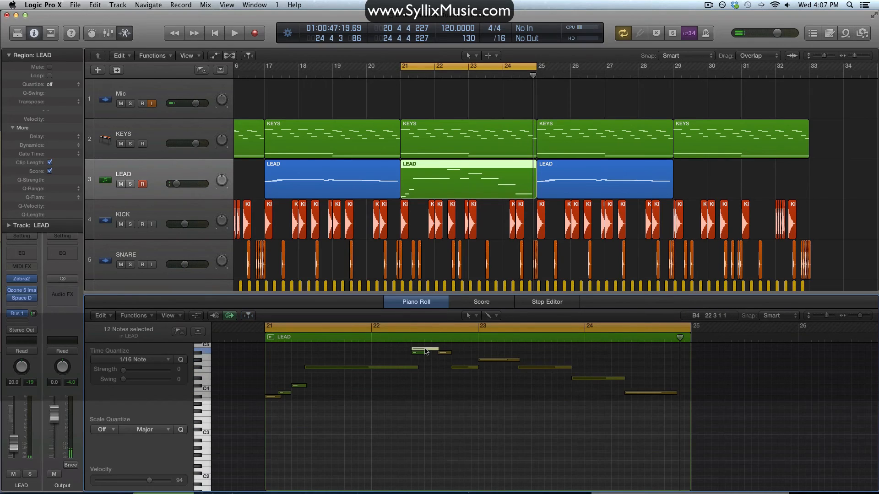
click(234, 33)
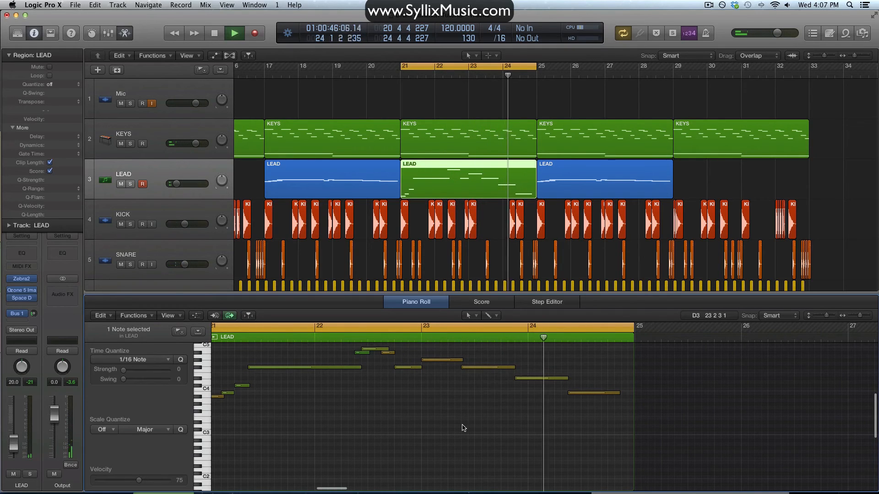
click(234, 33)
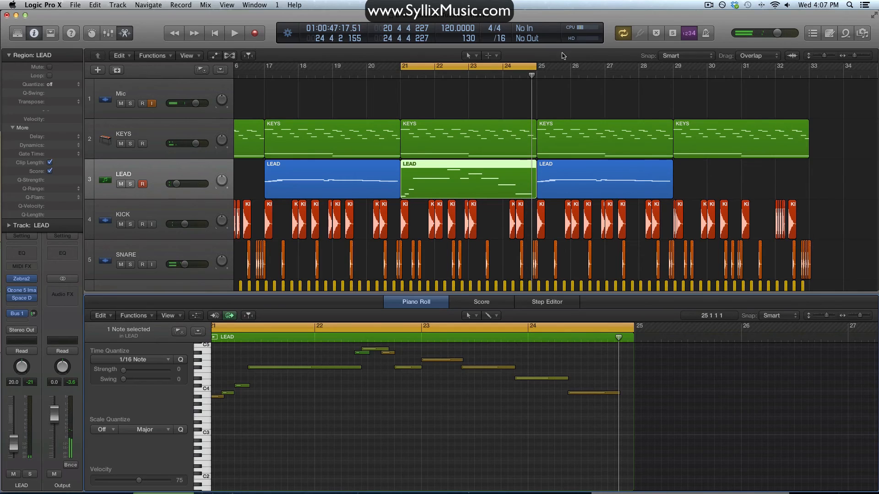
Set the cycle to bars 29–32 and start recording another lead variation.
drag(676, 66, 804, 66)
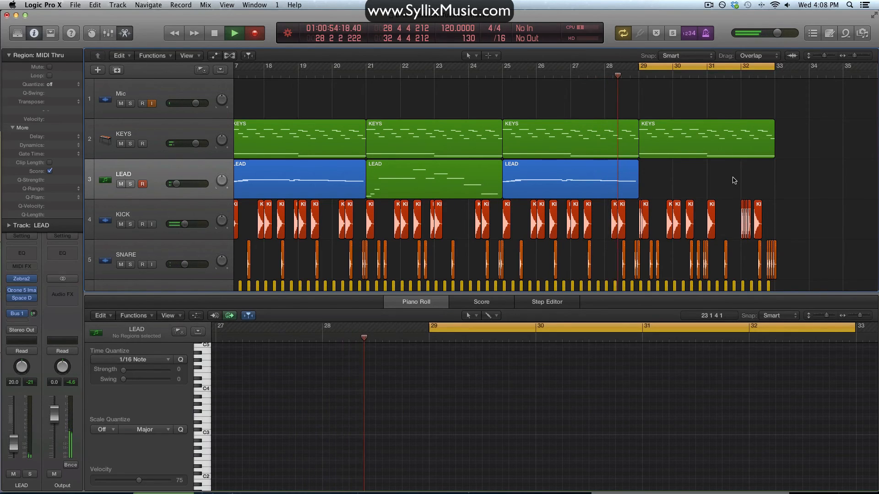
click(233, 33)
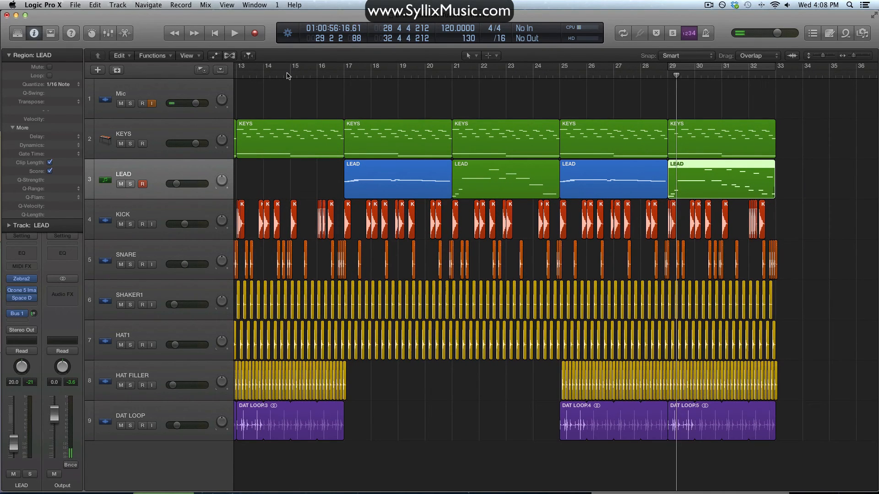
Play the full 32-bar arrangement through past bar 33, then stop playback.
click(235, 33)
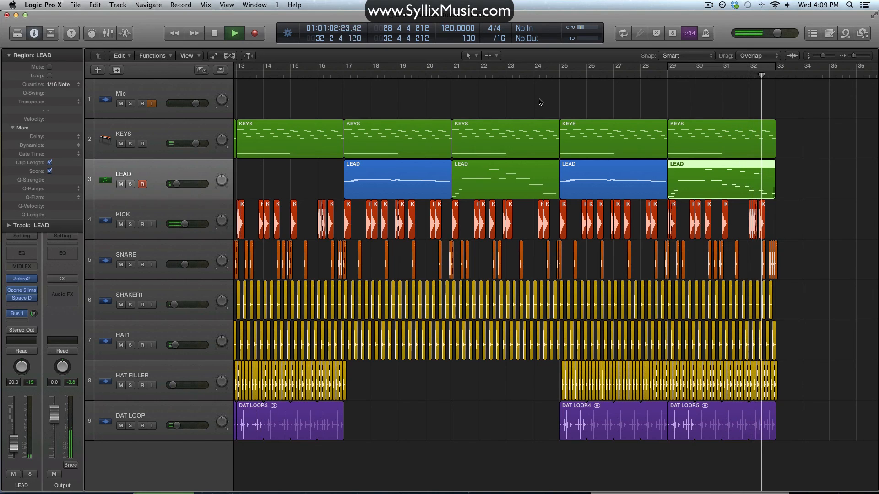
click(233, 33)
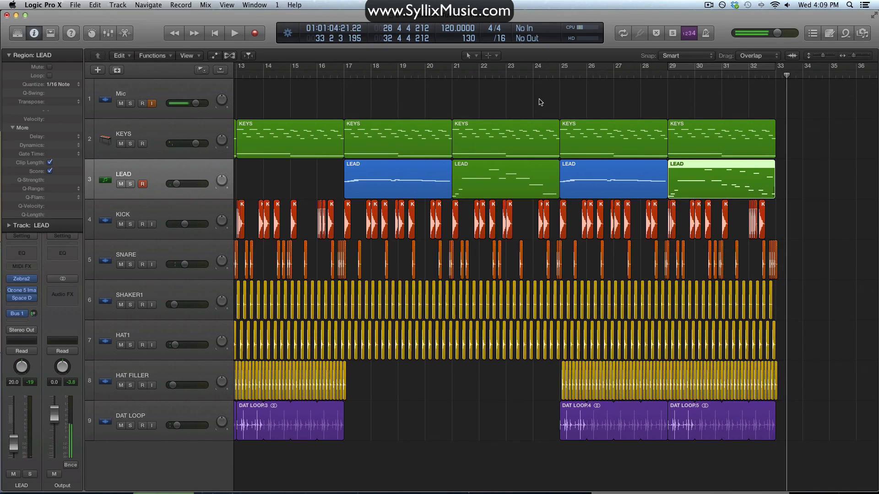